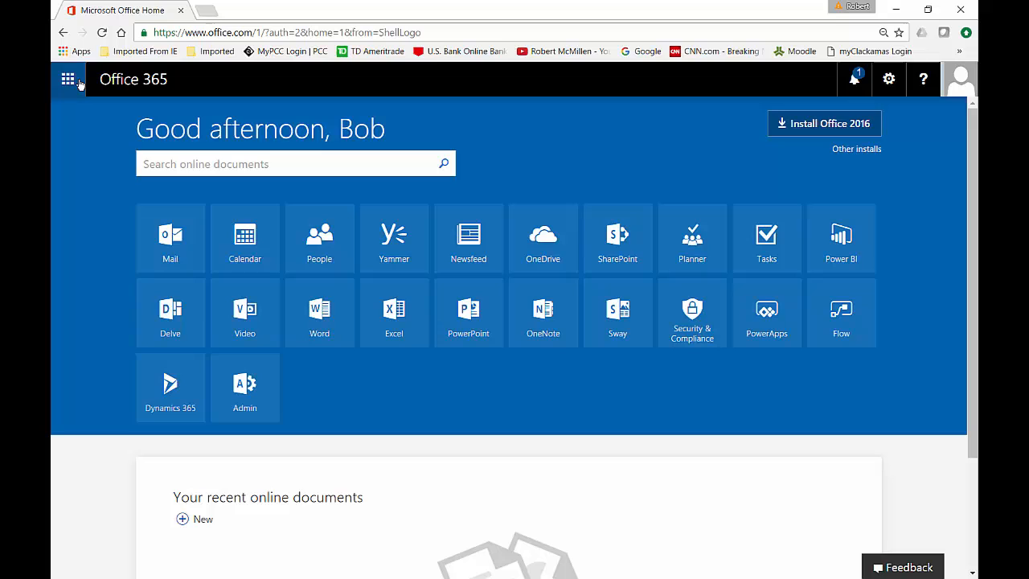
# Reach the Rooms & equipment page under Resources in the Admin center
pyautogui.click(68, 79)
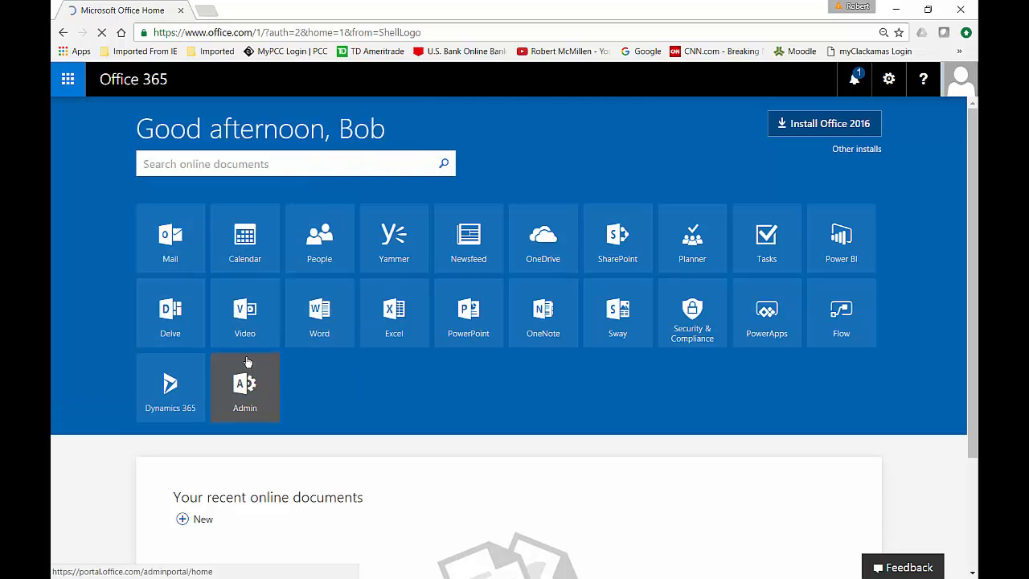
pyautogui.click(244, 387)
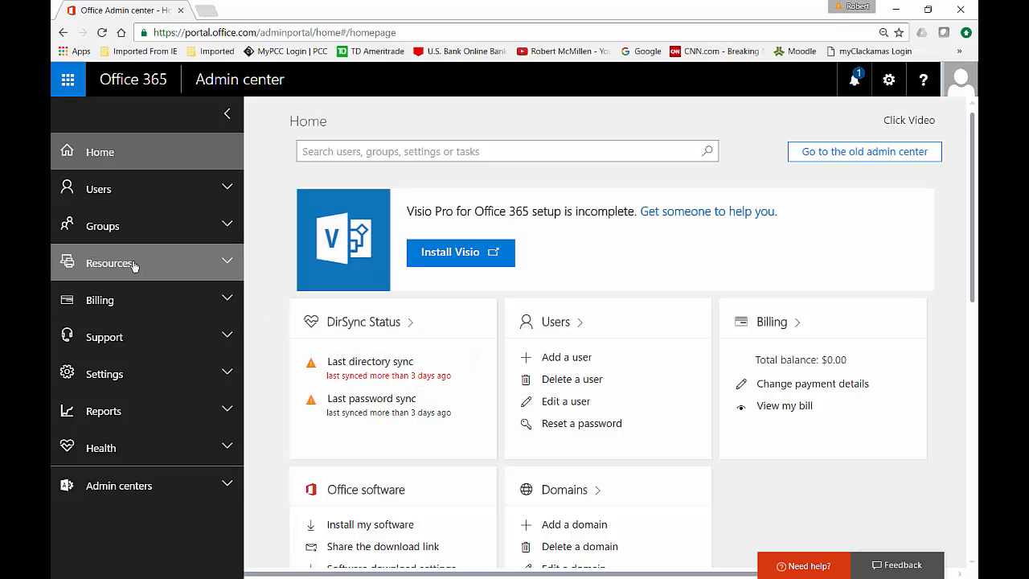
pyautogui.click(109, 264)
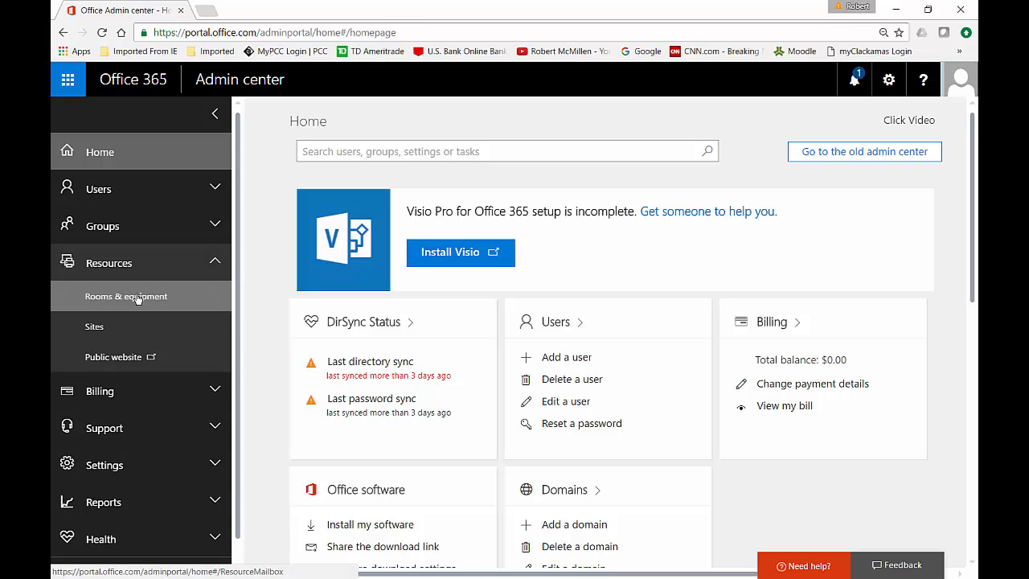
pyautogui.click(126, 296)
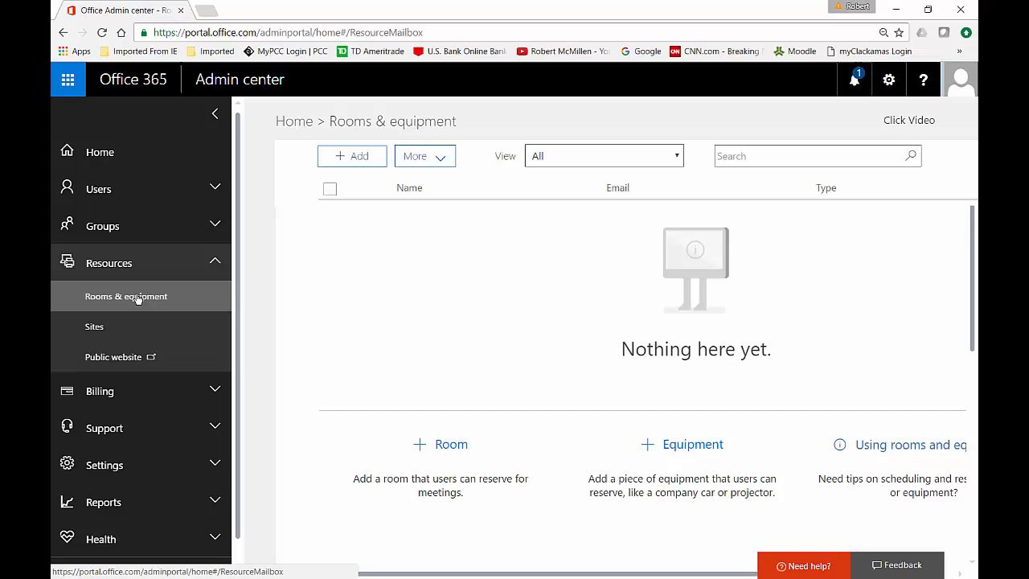
pyautogui.moveTo(317, 217)
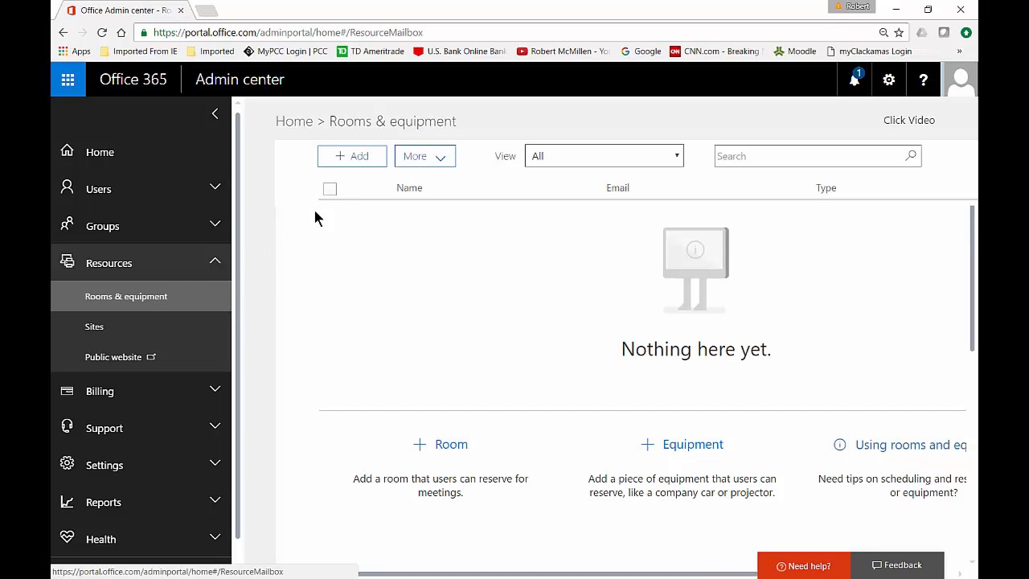
# Start a new Room resource named Conference
pyautogui.click(352, 155)
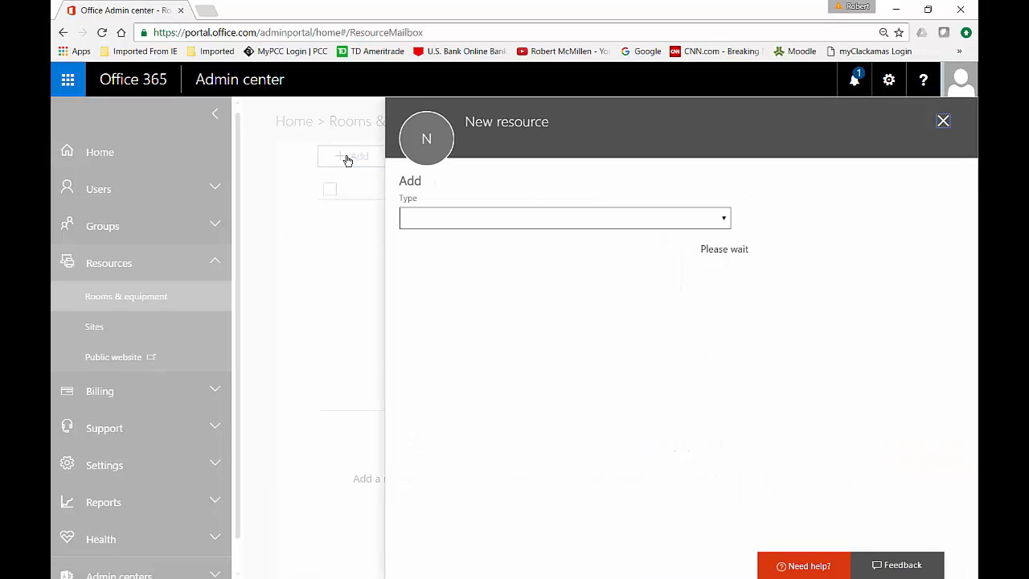
pyautogui.click(562, 219)
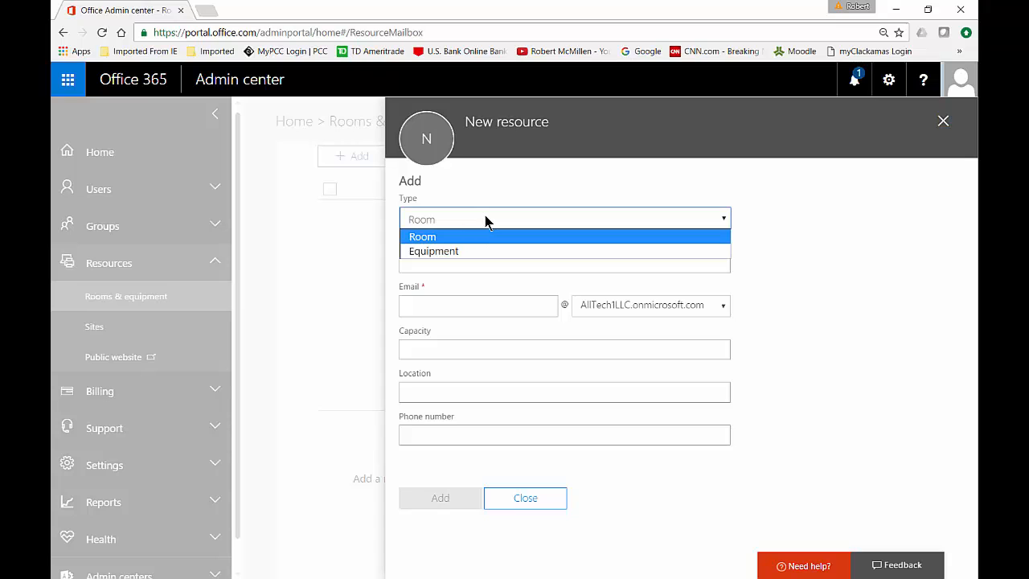
pyautogui.click(421, 235)
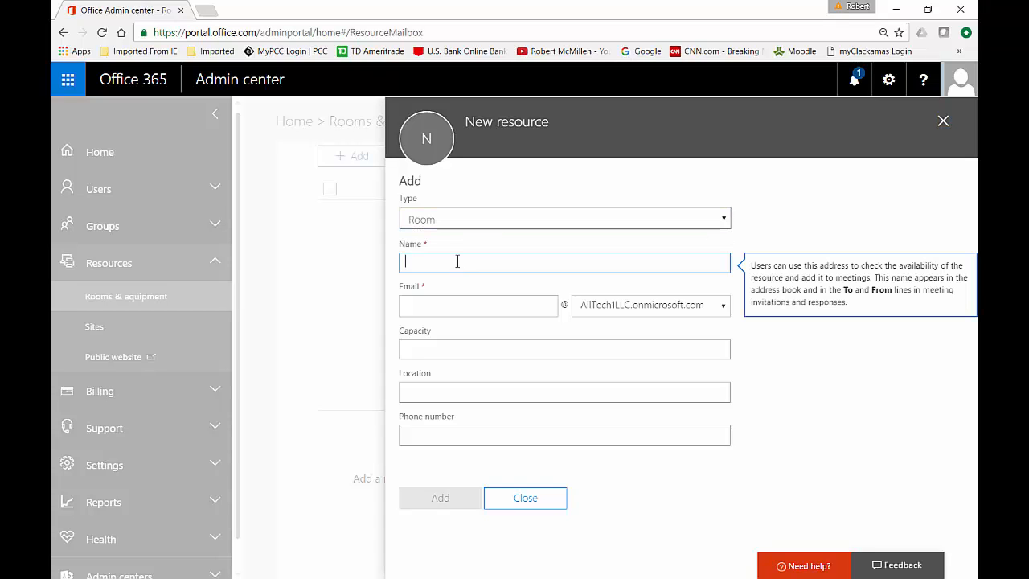
pyautogui.write('Confern')
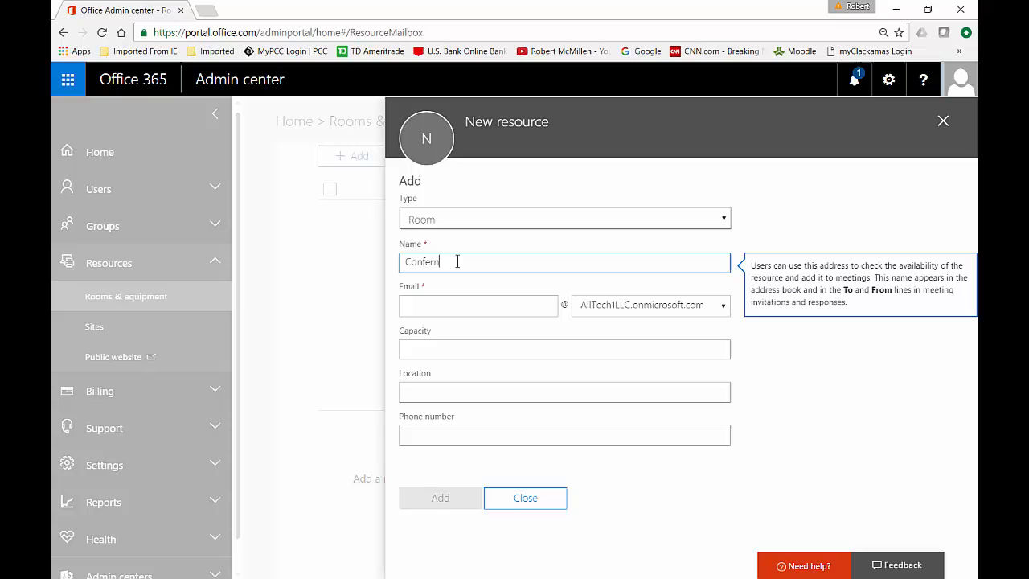
pyautogui.write('ence')
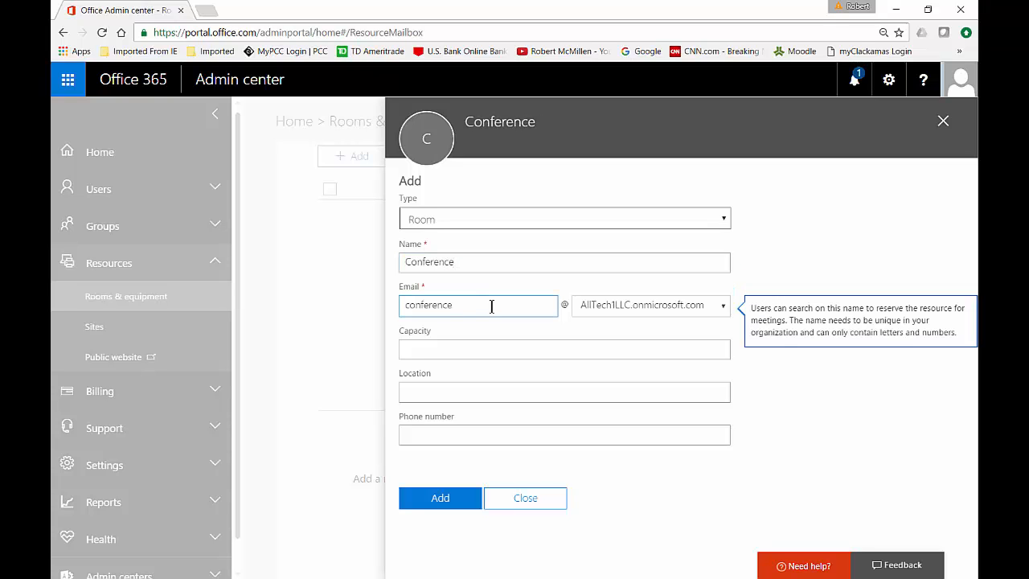
pyautogui.moveTo(505, 328)
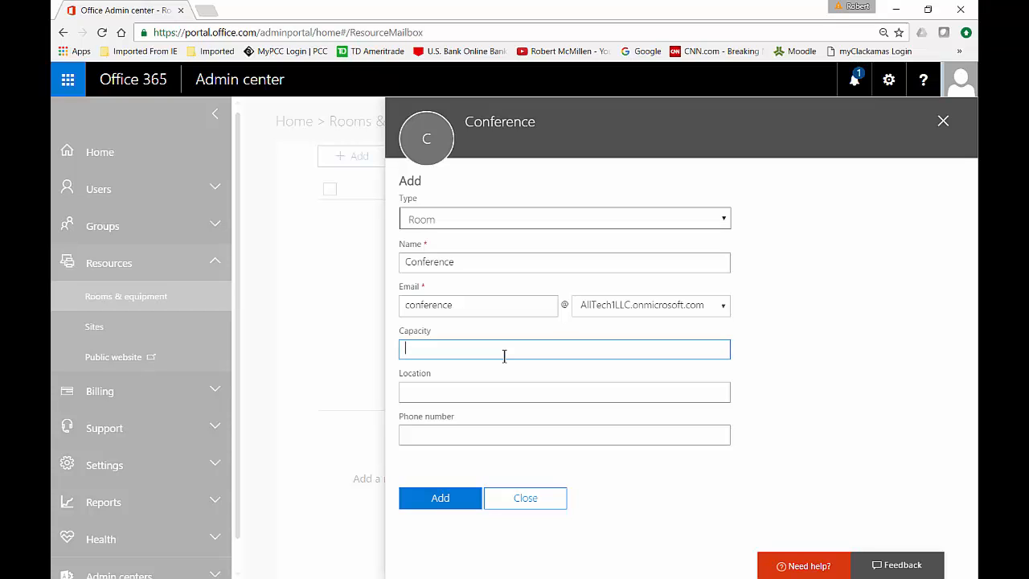
# Give the room phone 2100, location North Side, capacity 25, and create it
pyautogui.click(565, 393)
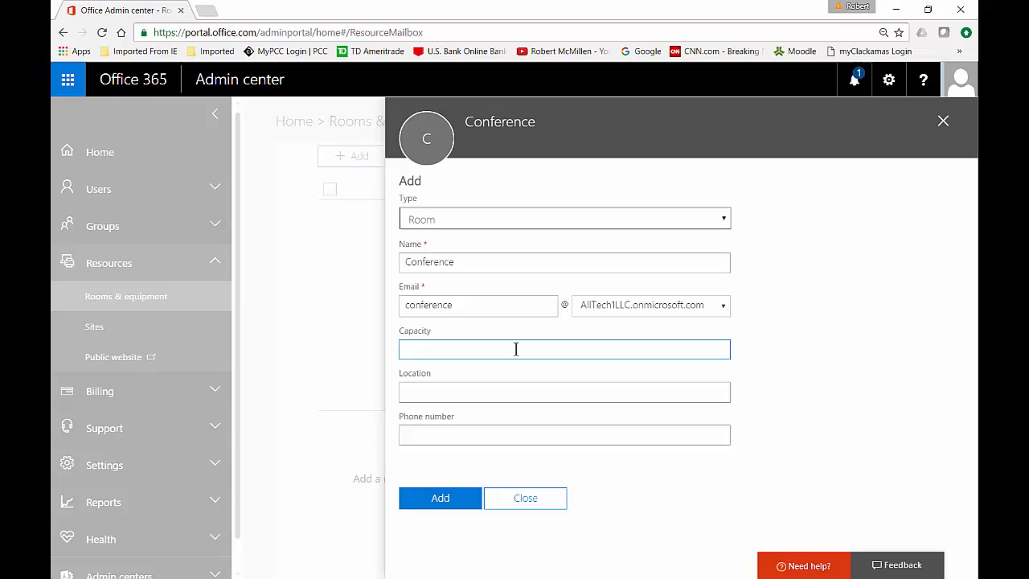
pyautogui.click(563, 434)
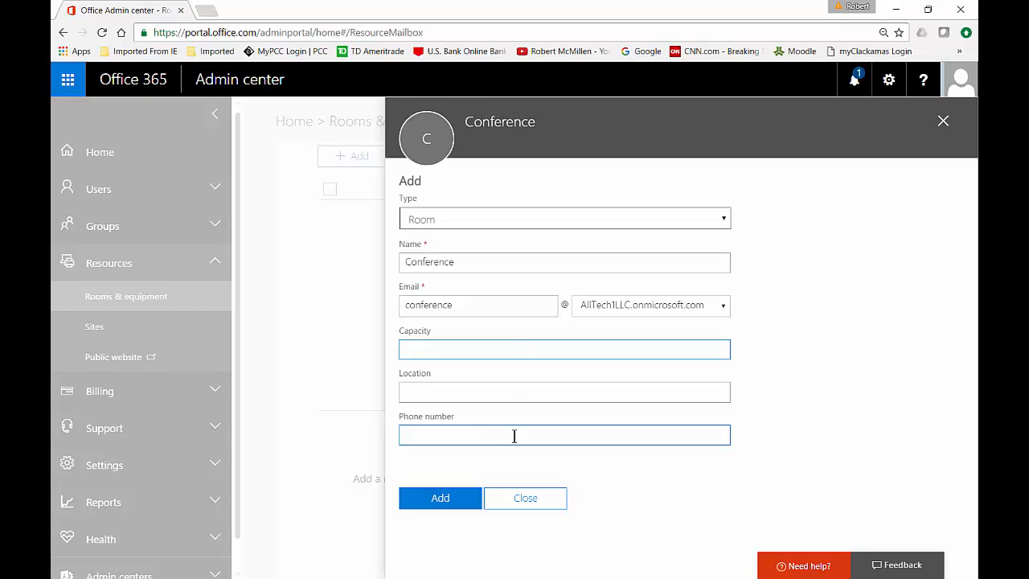
pyautogui.write('2100')
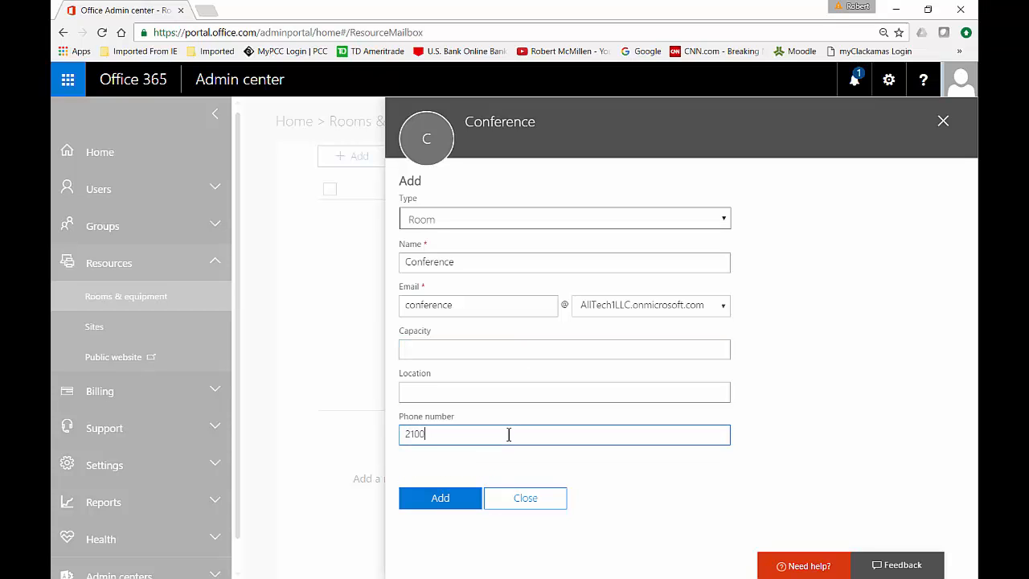
pyautogui.click(565, 392)
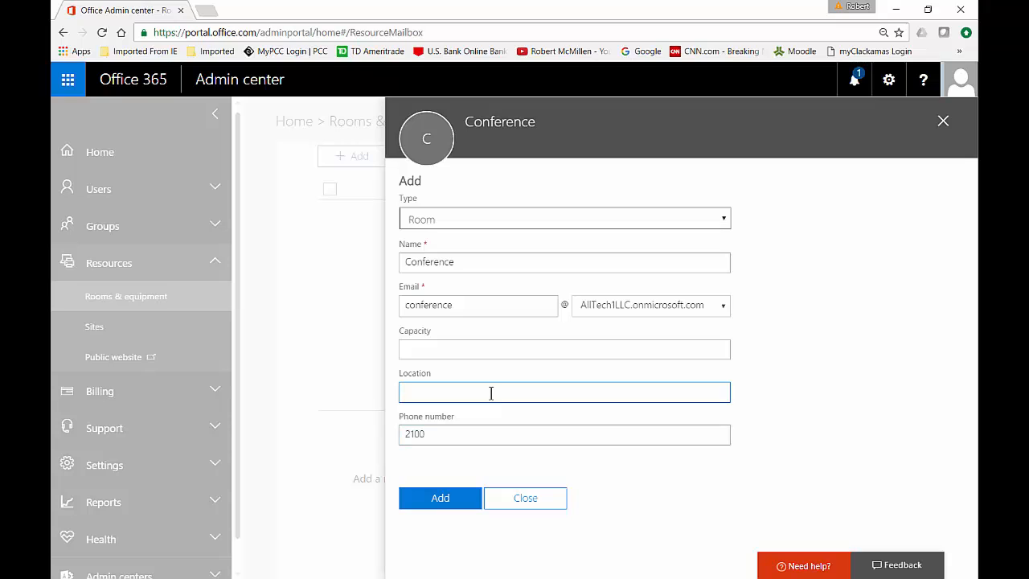
pyautogui.write('North Side')
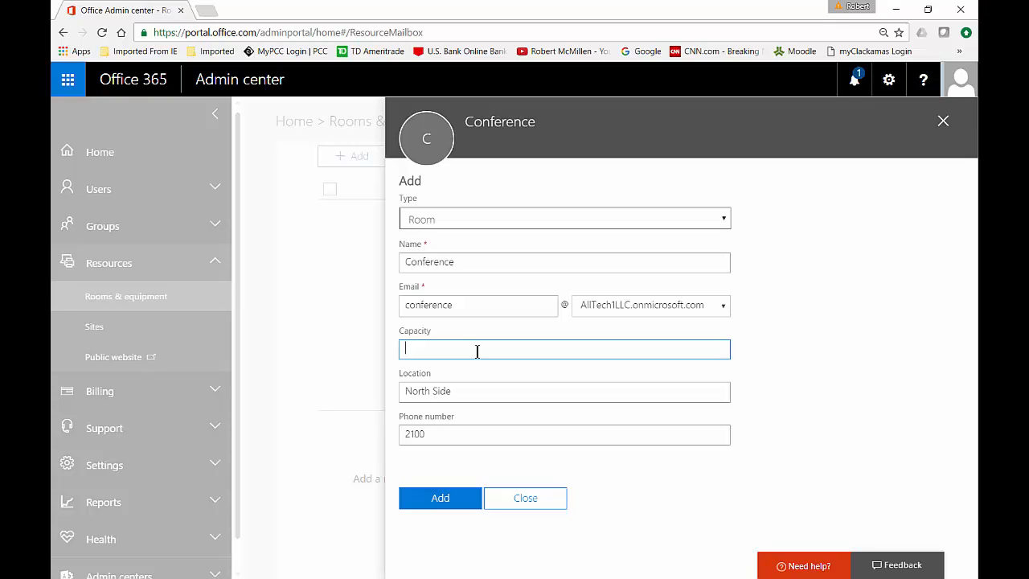
pyautogui.write('25')
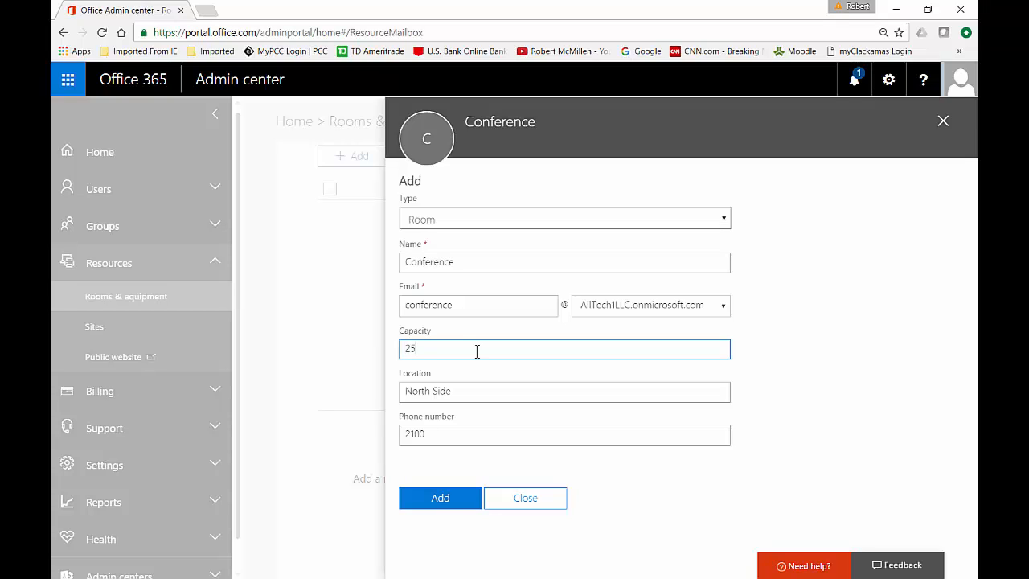
pyautogui.click(440, 498)
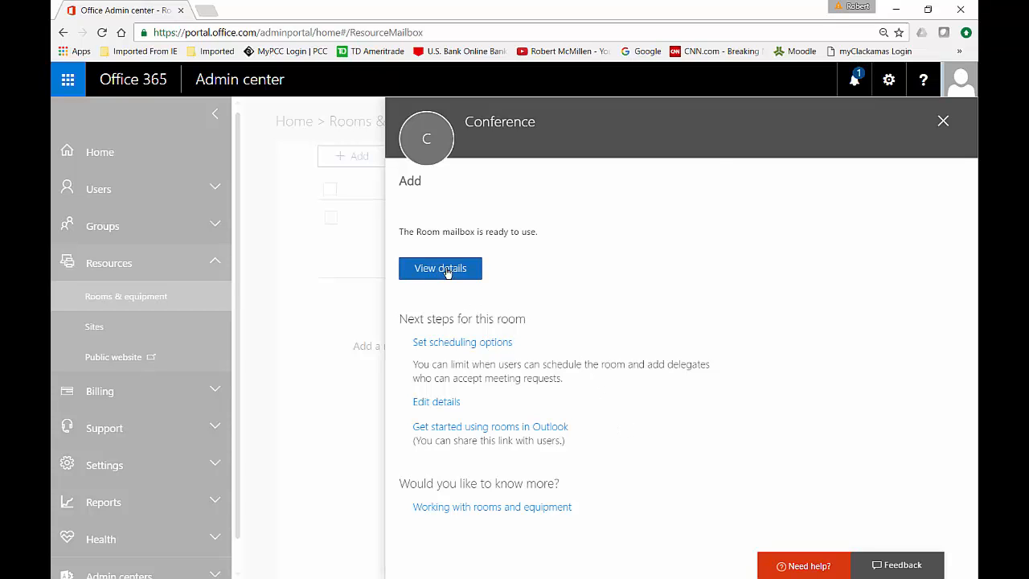
# Review the new Conference room's details and reopen them for editing
pyautogui.click(441, 267)
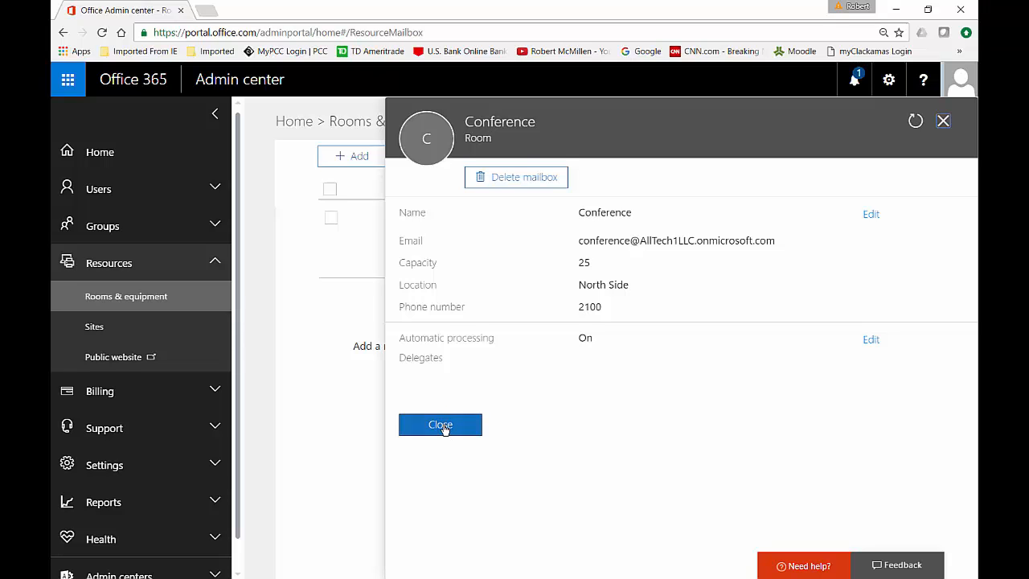
pyautogui.click(440, 425)
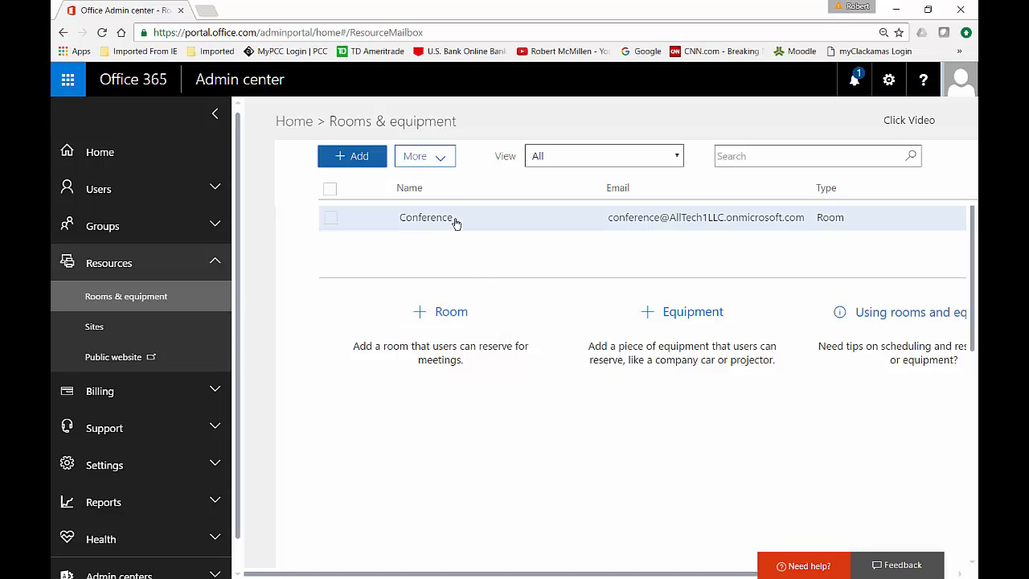
pyautogui.click(426, 217)
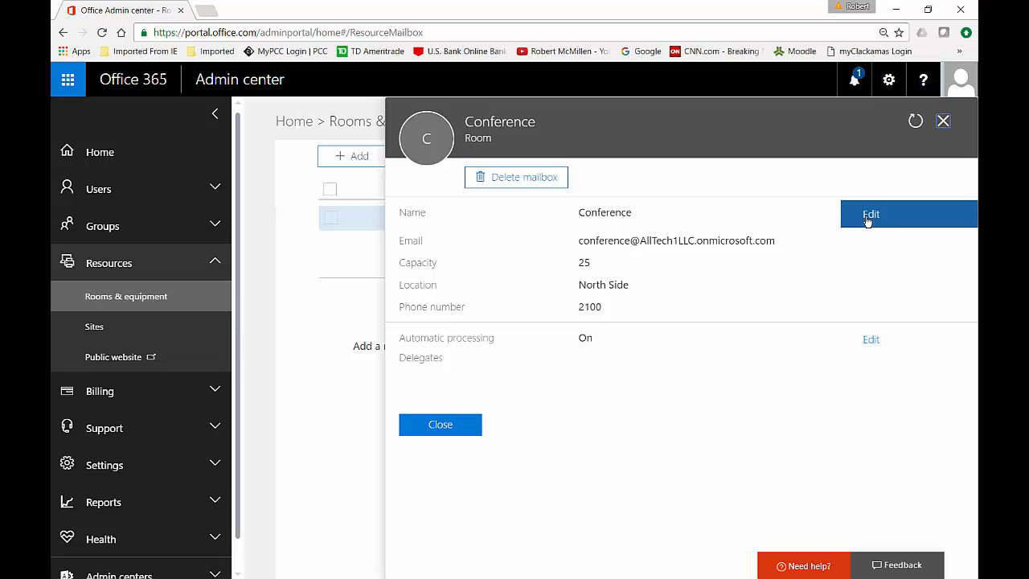
pyautogui.click(872, 212)
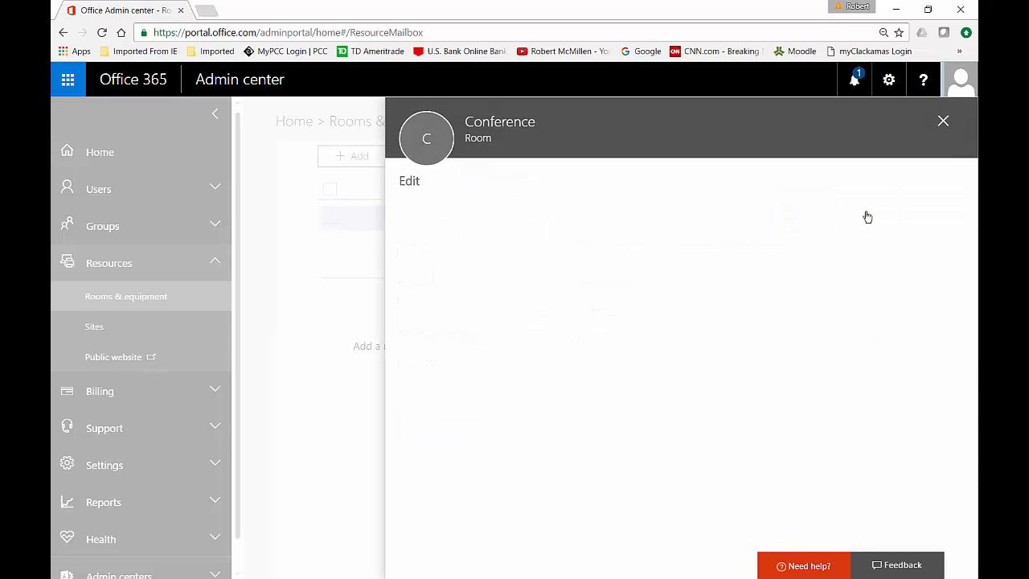
# Change the room's capacity to 30, save it and return to the list
pyautogui.click(409, 180)
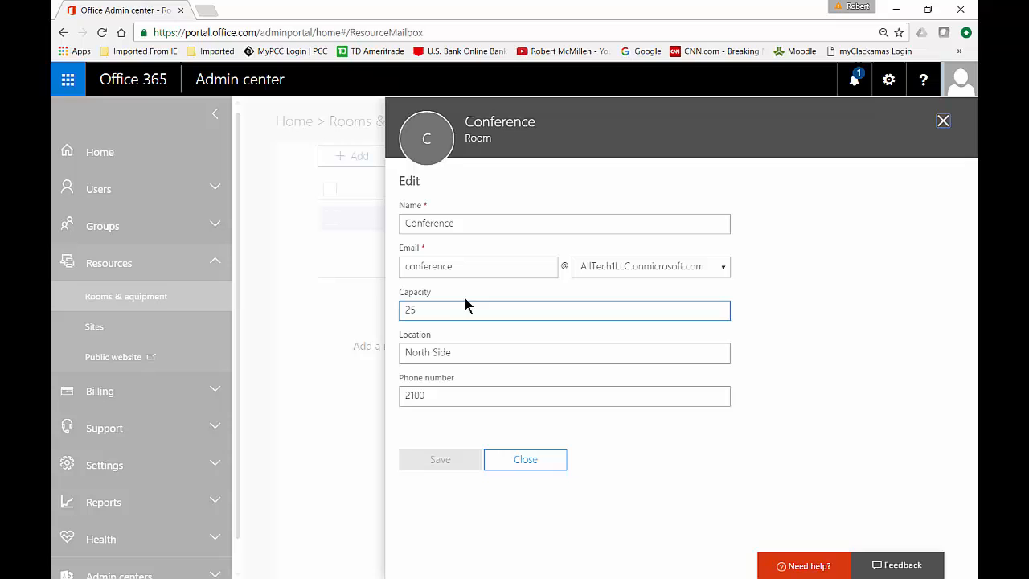
pyautogui.write('30')
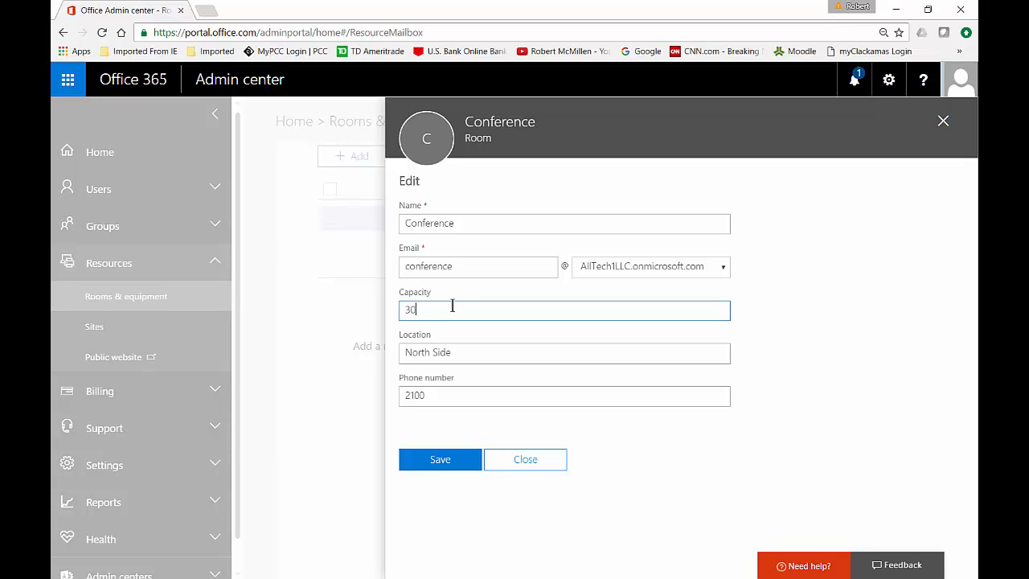
pyautogui.click(441, 460)
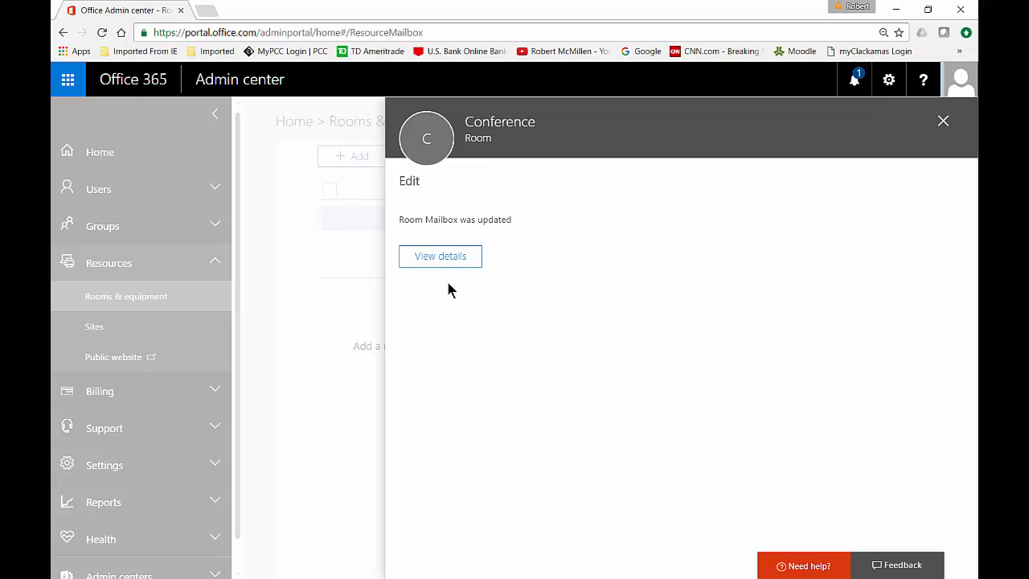
pyautogui.click(441, 255)
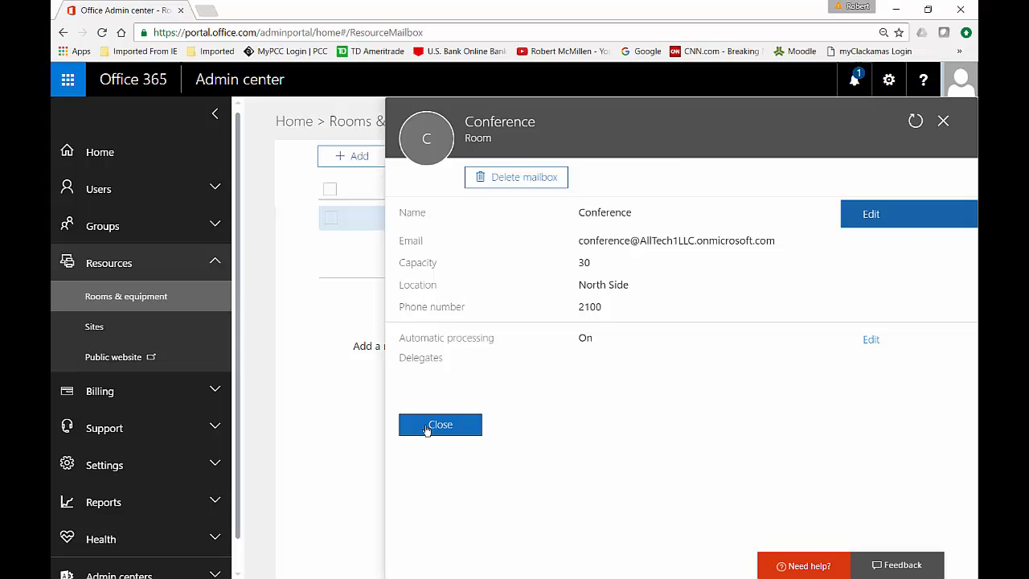
pyautogui.click(440, 425)
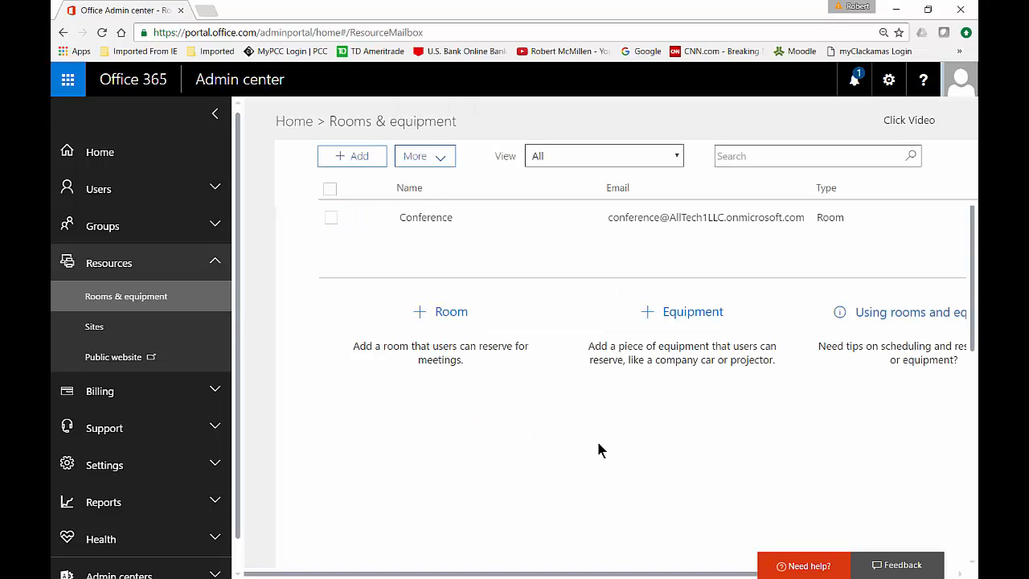
pyautogui.moveTo(575, 245)
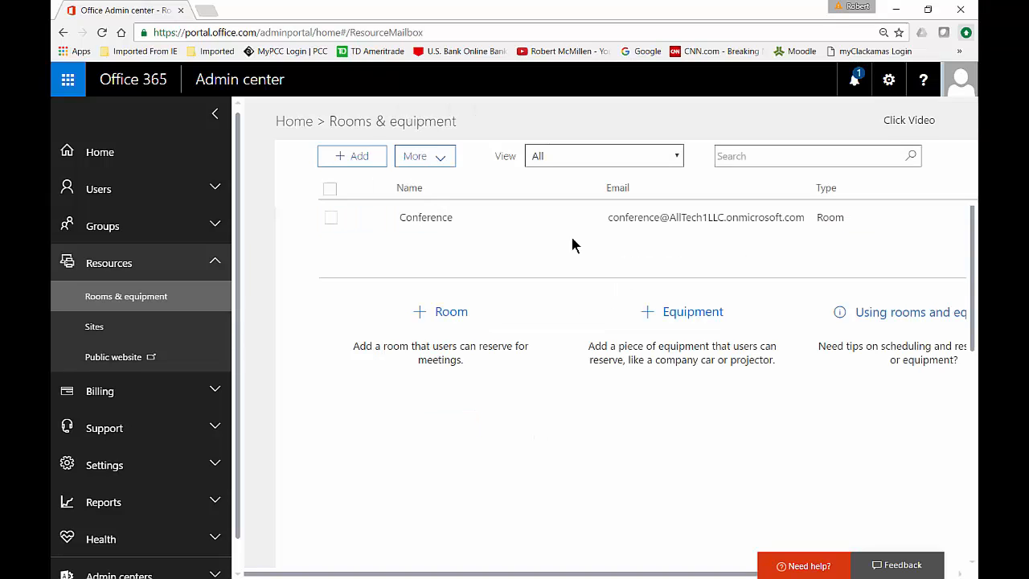
# Bring up the Conference room's booking options (180-day window, 24-hour max) for editing
pyautogui.click(424, 217)
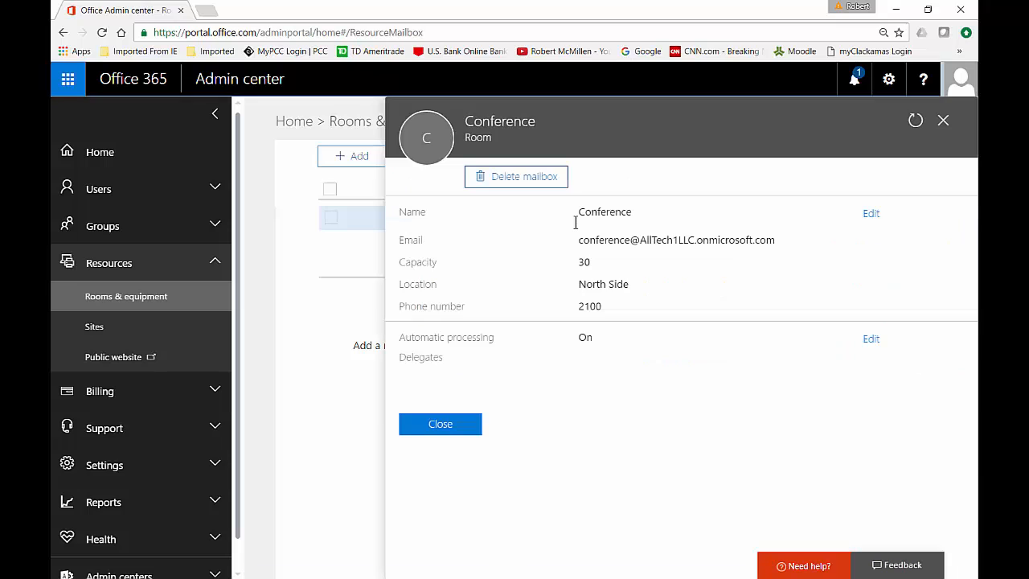
pyautogui.moveTo(514, 362)
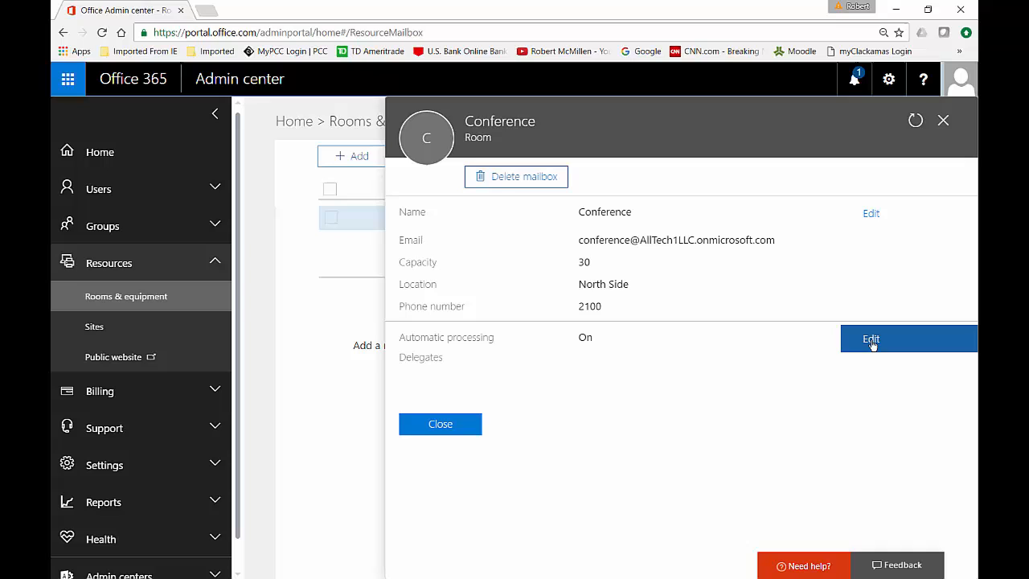
pyautogui.click(871, 338)
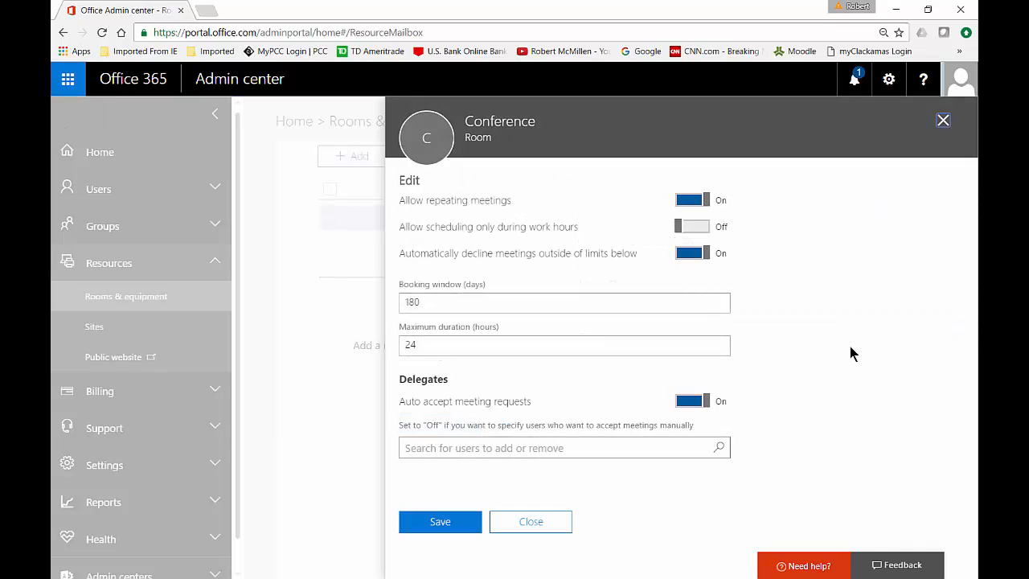
pyautogui.moveTo(765, 241)
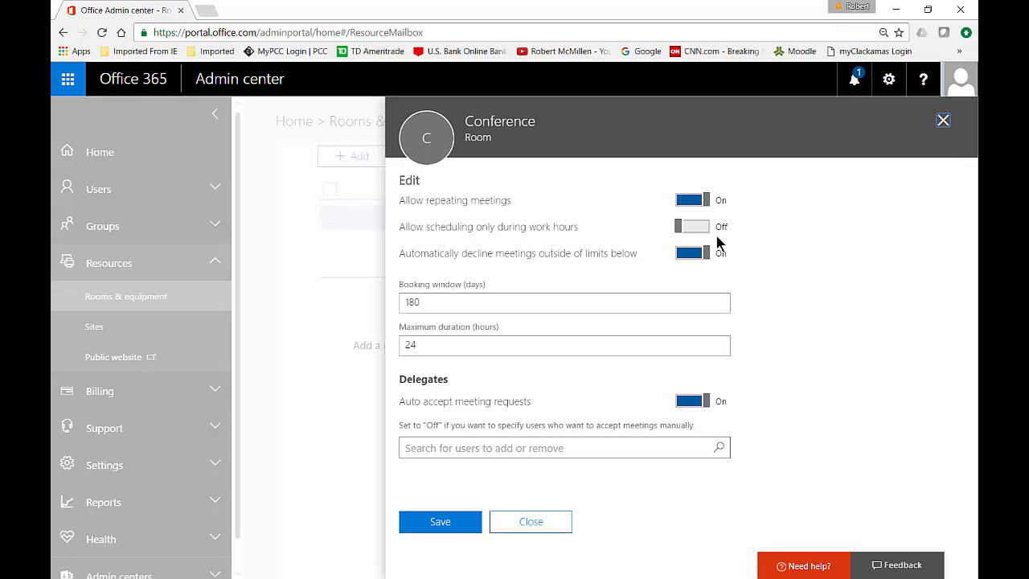
pyautogui.moveTo(762, 248)
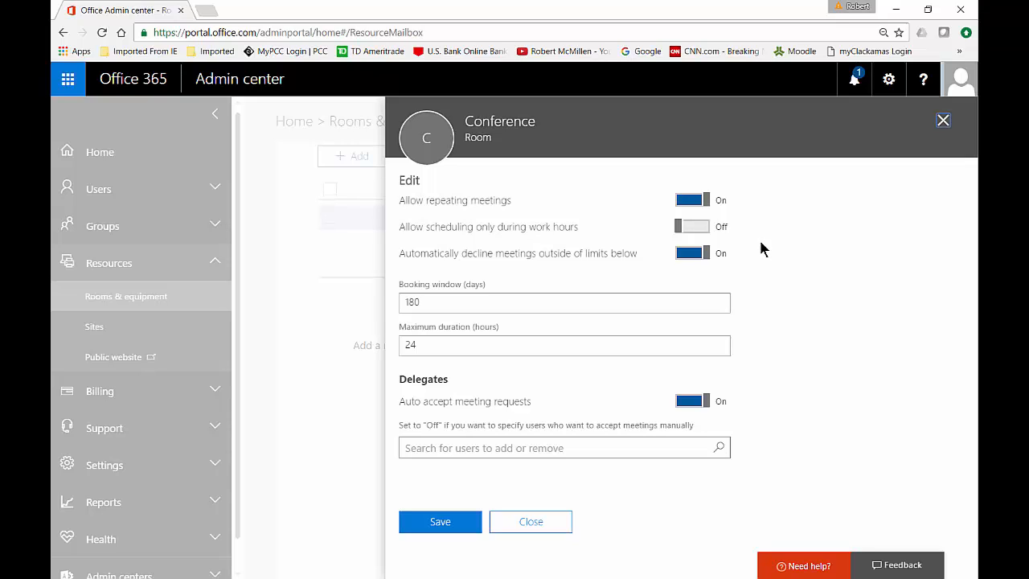
pyautogui.moveTo(748, 273)
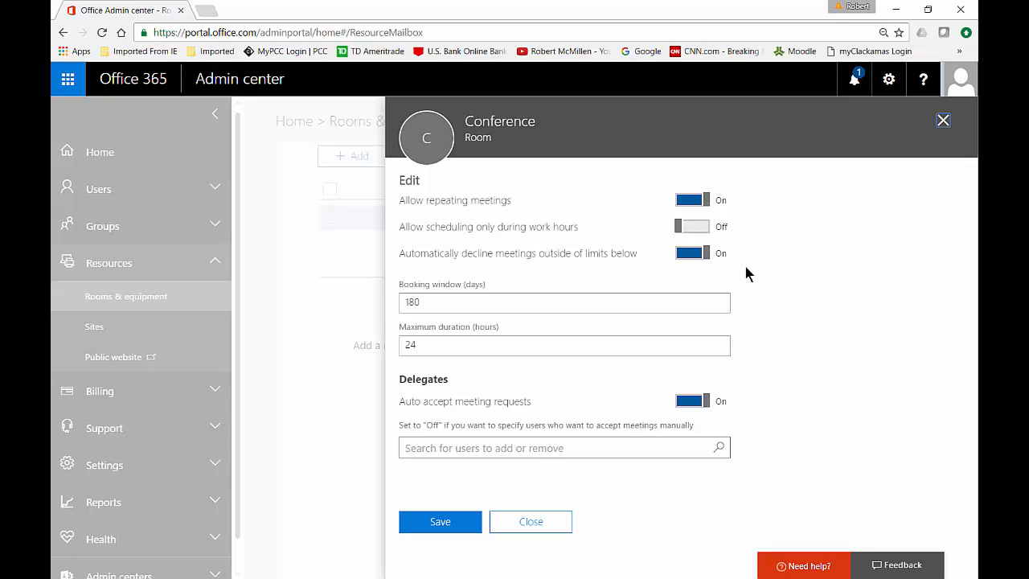
pyautogui.moveTo(764, 280)
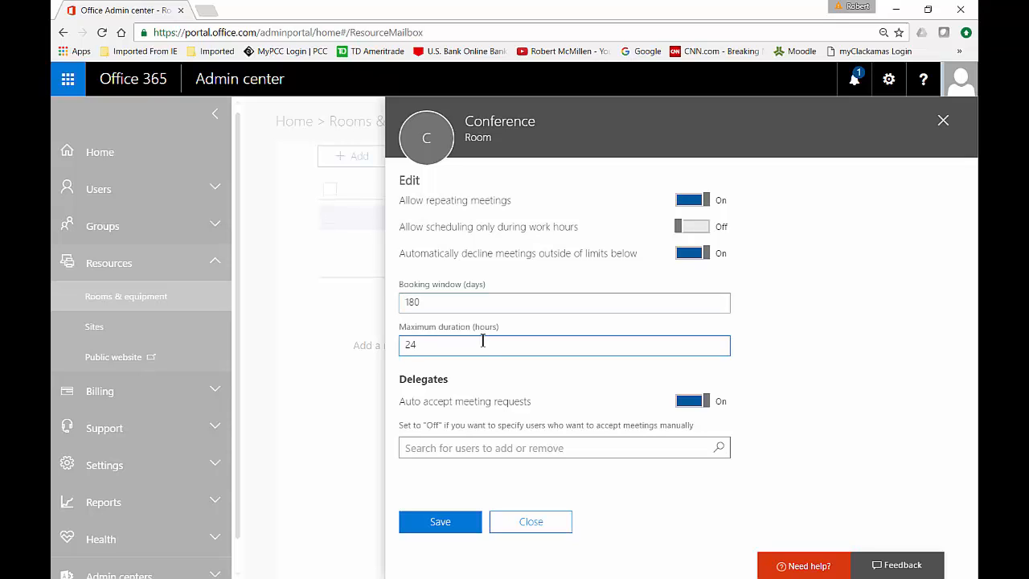
pyautogui.moveTo(690, 415)
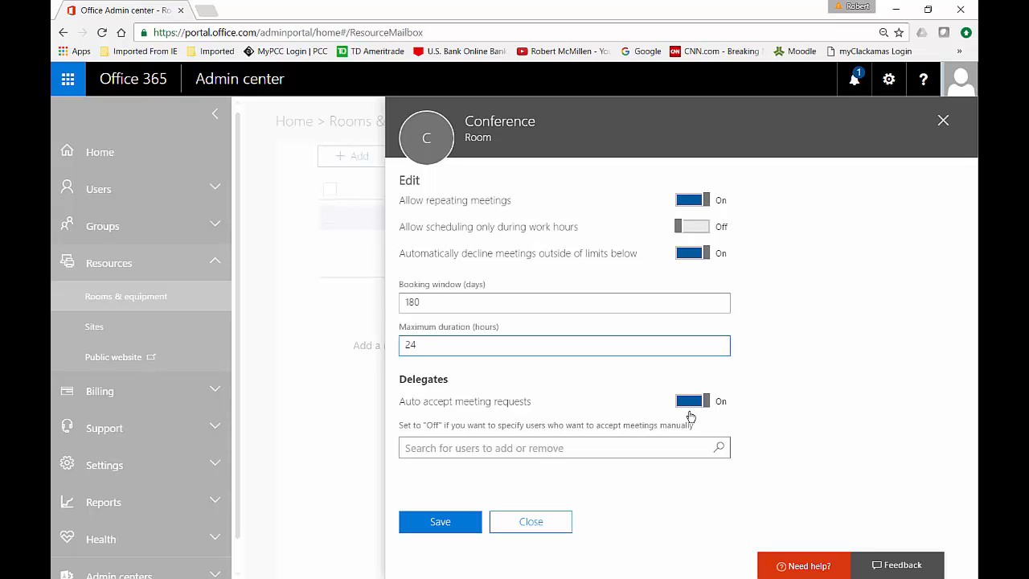
pyautogui.moveTo(754, 427)
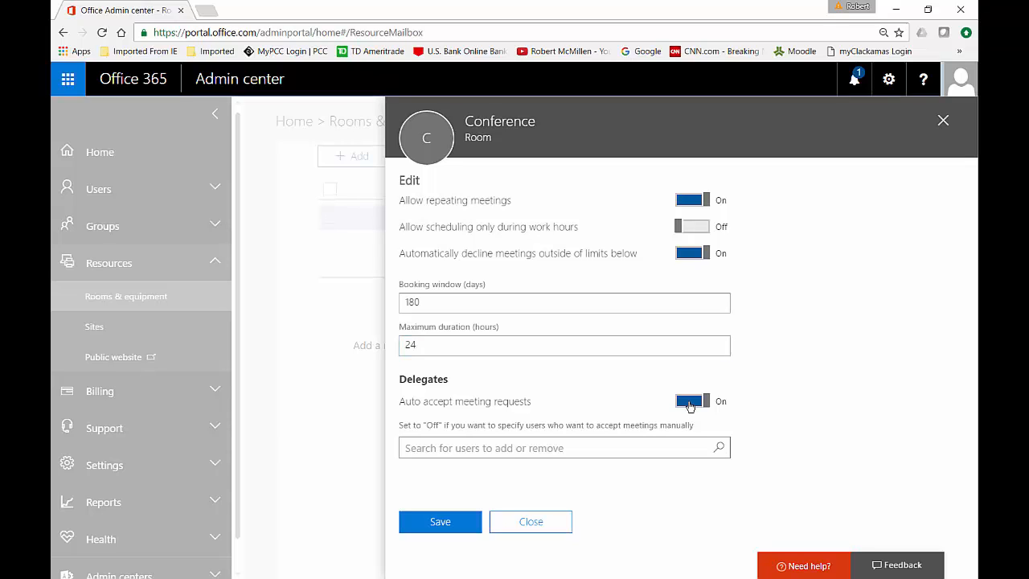
# Toggle auto-accept meeting requests off and on, save the booking options and return to the list
pyautogui.click(690, 400)
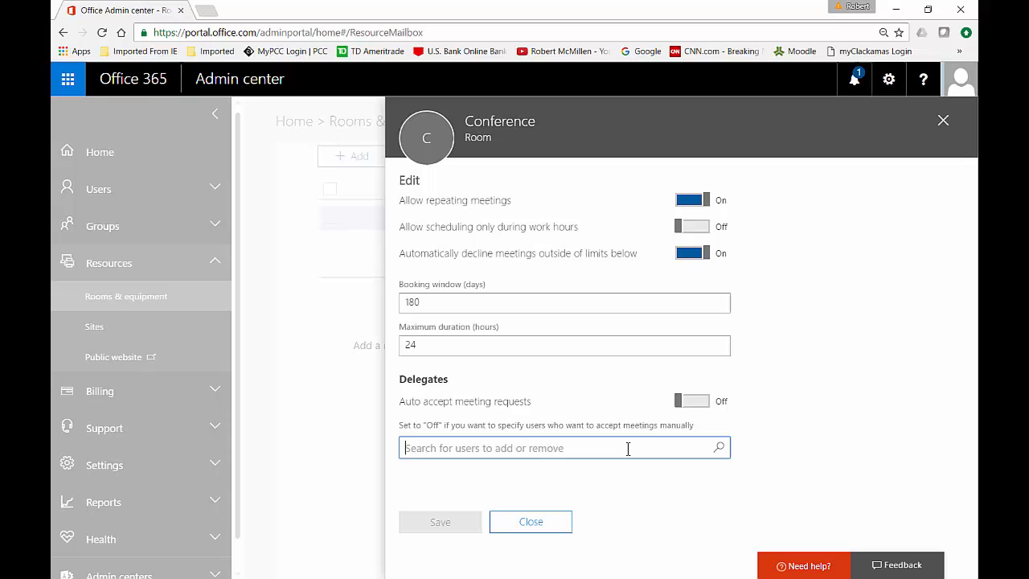
pyautogui.click(692, 400)
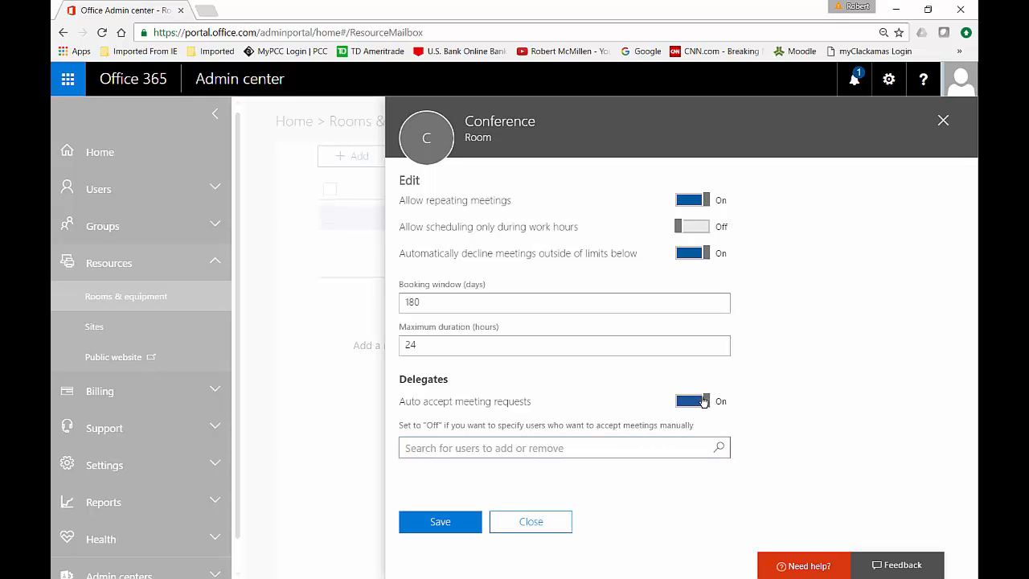
pyautogui.moveTo(494, 510)
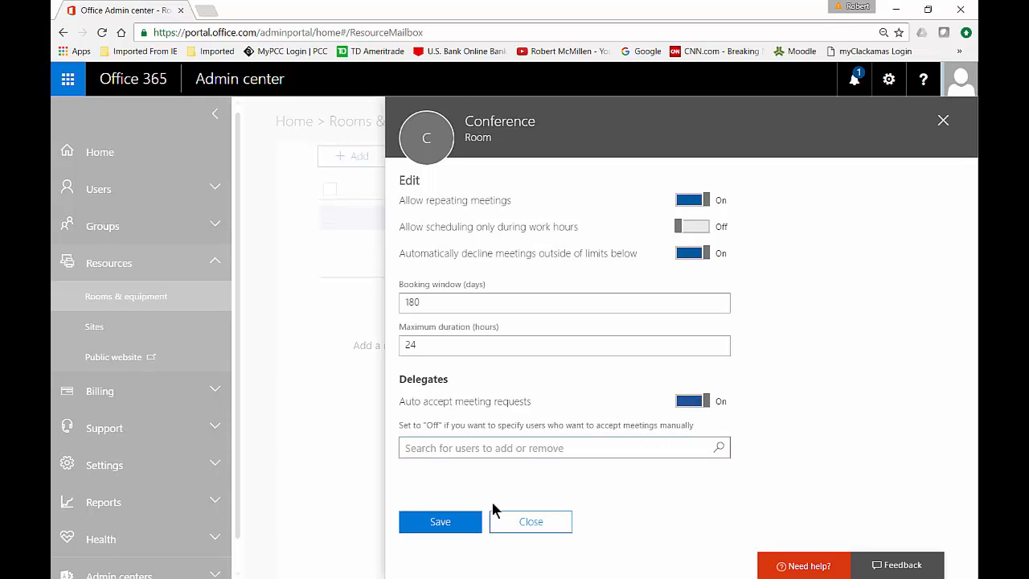
pyautogui.click(441, 521)
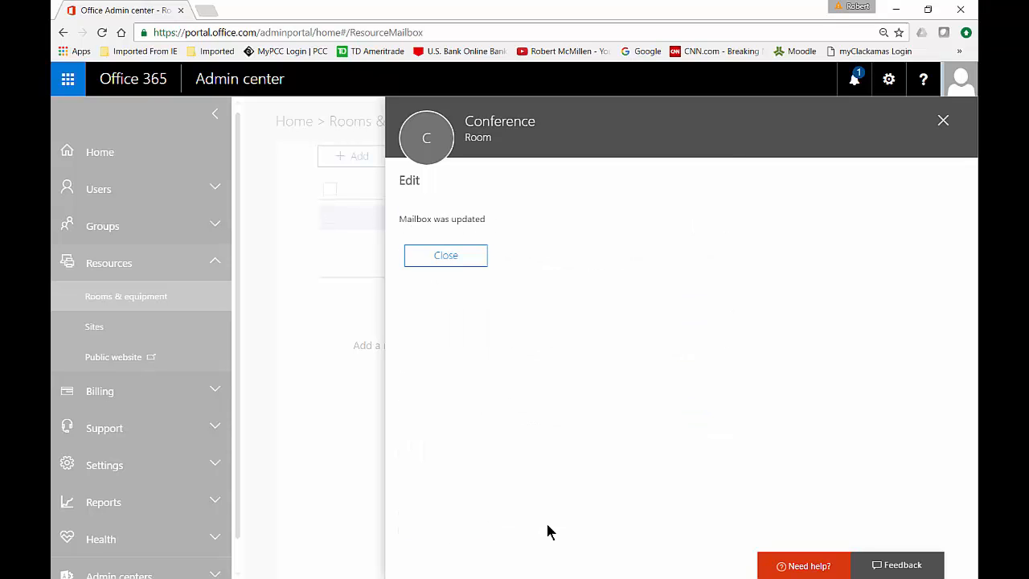
pyautogui.click(445, 254)
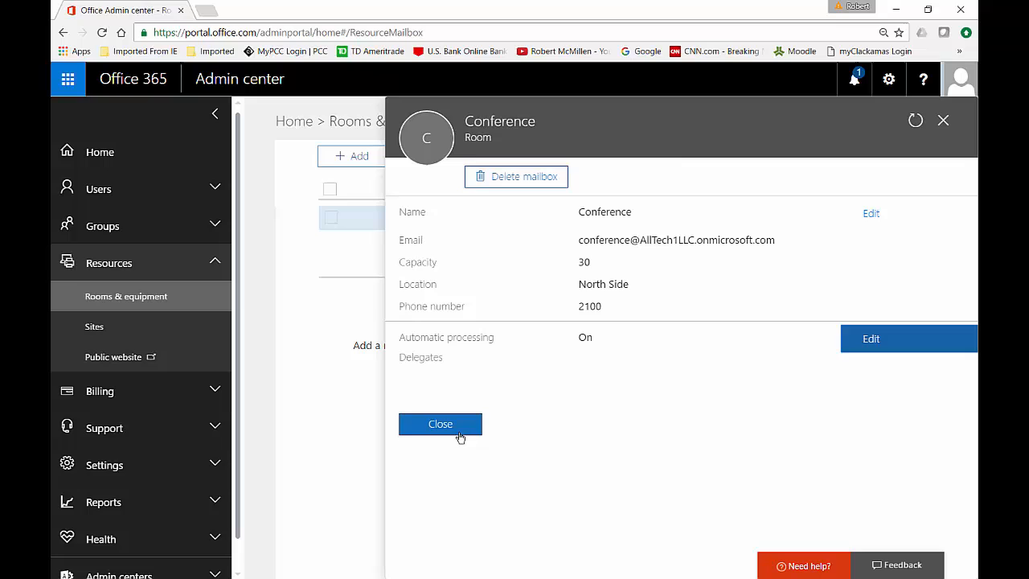
pyautogui.click(441, 425)
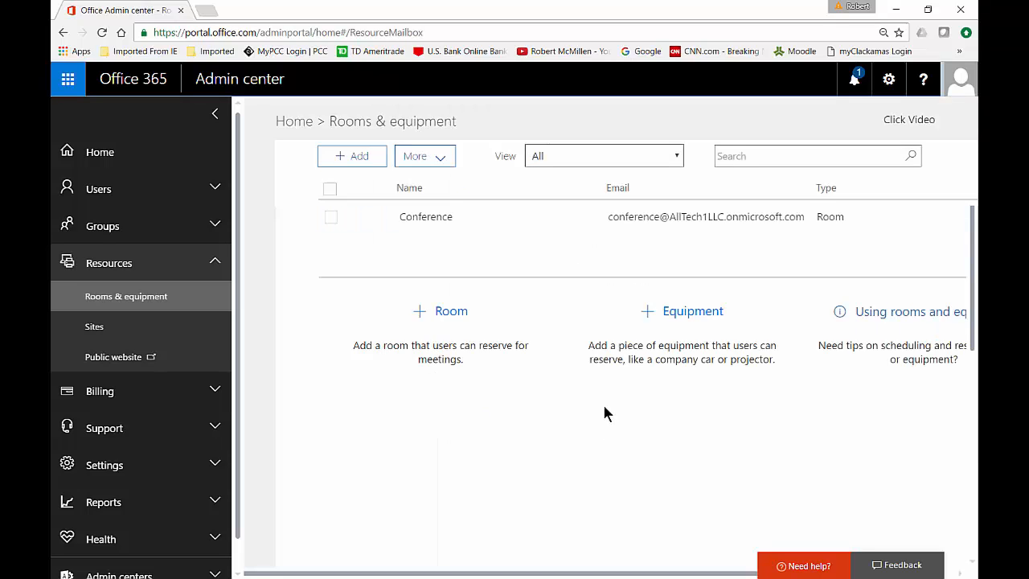